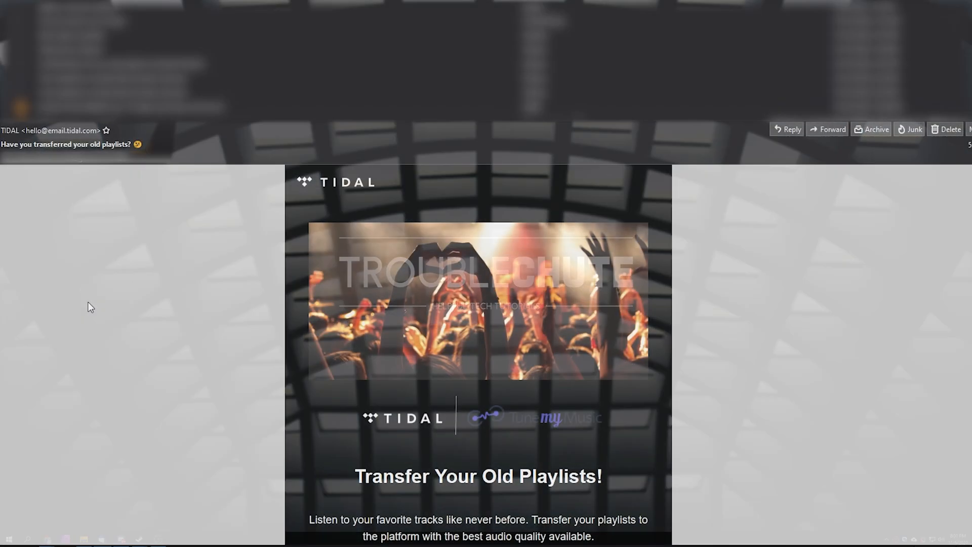
Follow the TIDAL email's GET STARTED link to launch TuneMyMusic in the browser
scroll(down, 3)
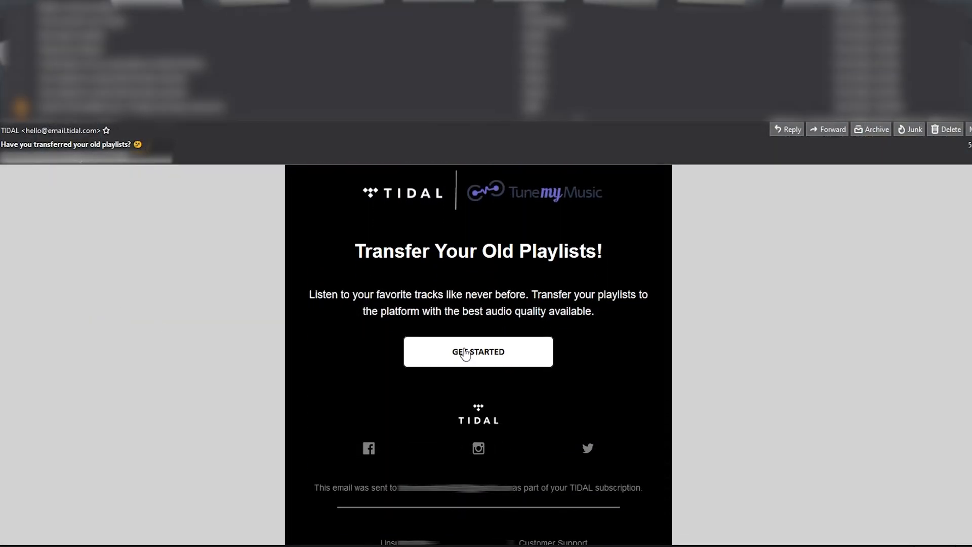
click(477, 351)
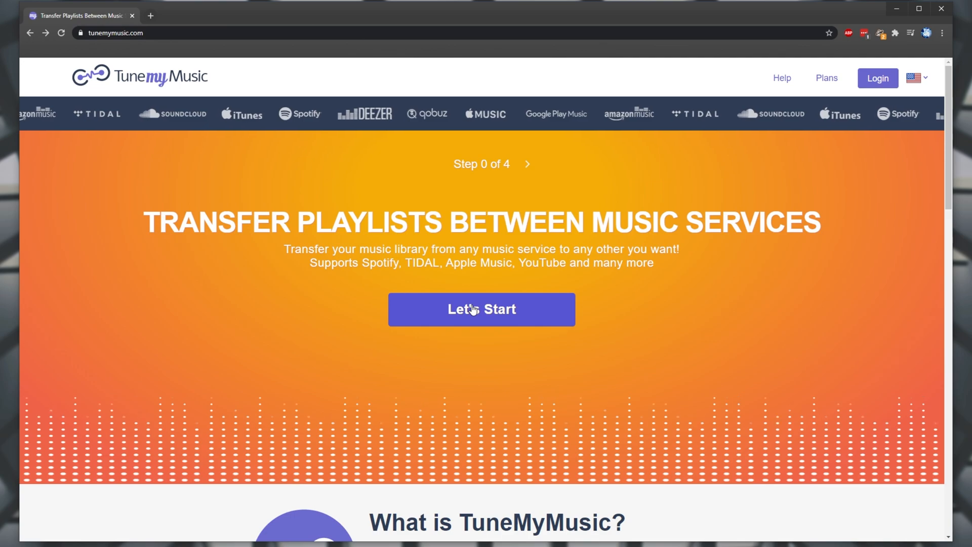
Start the TuneMyMusic transfer wizard with Let's Start
click(481, 310)
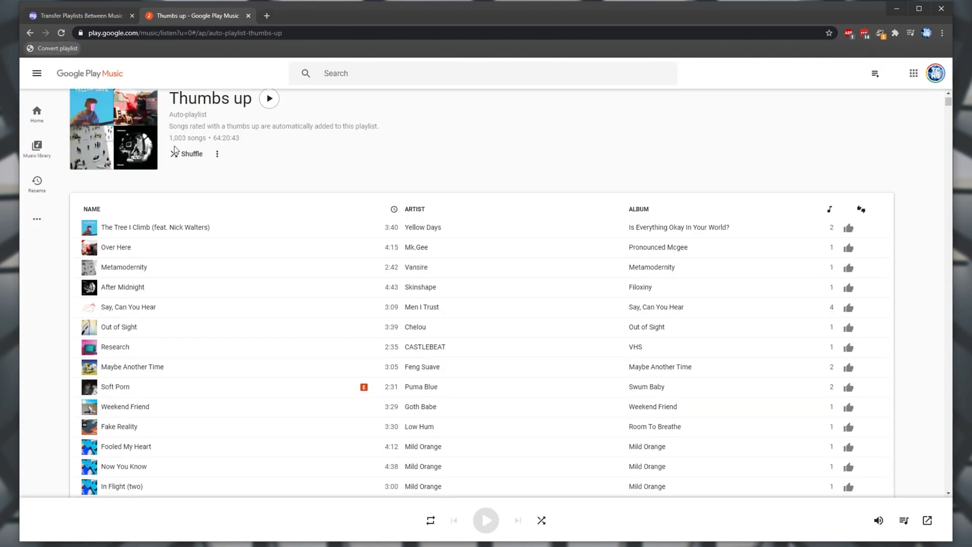
Browse the 1,003-song Thumbs up auto-playlist, then switch back to the TuneMyMusic tab
scroll(down, 3)
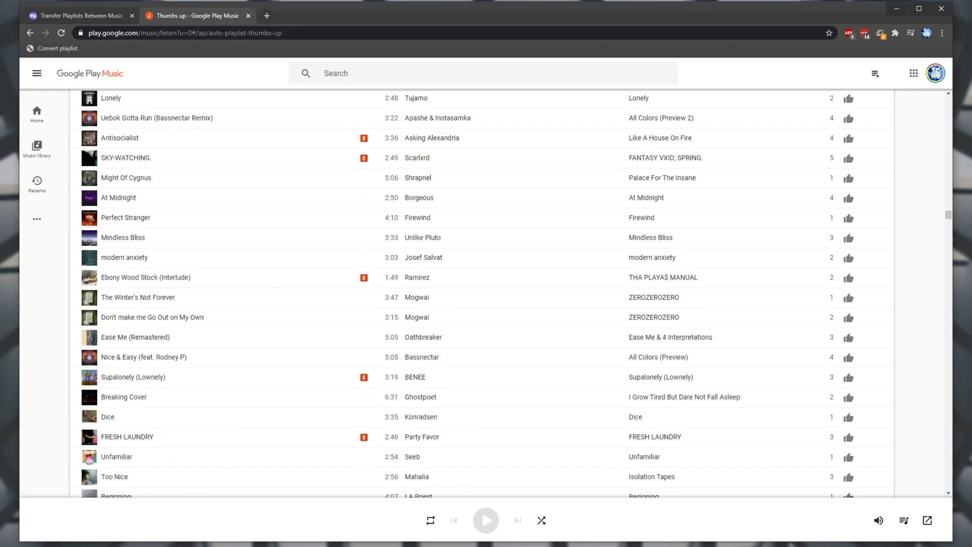
scroll(down, 3)
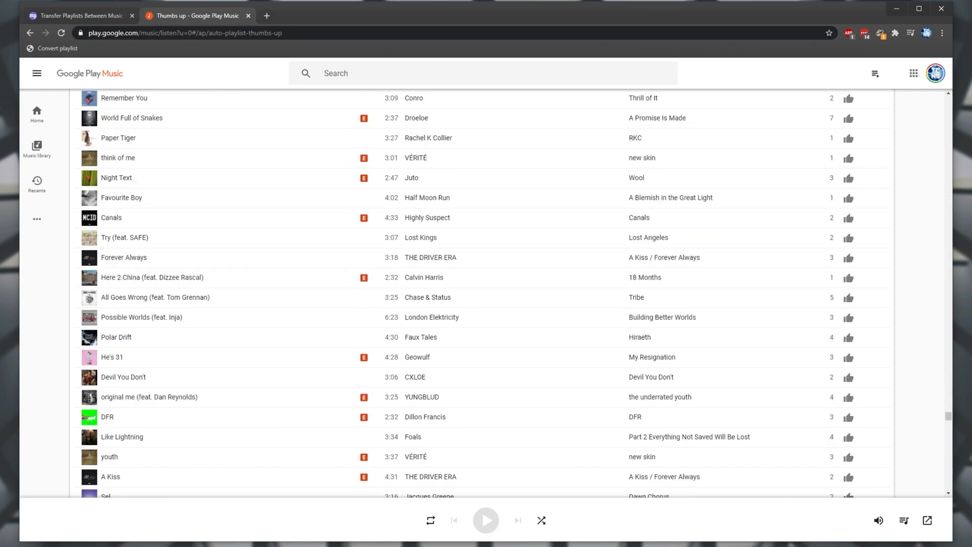
click(193, 16)
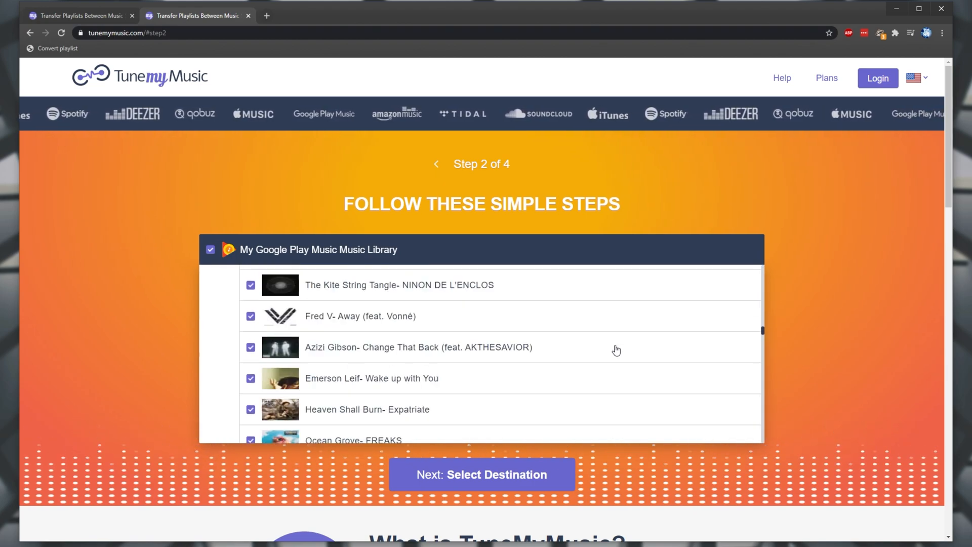
Choose TIDAL as destination and start moving the 1,003-track Thumbs up playlist
click(481, 473)
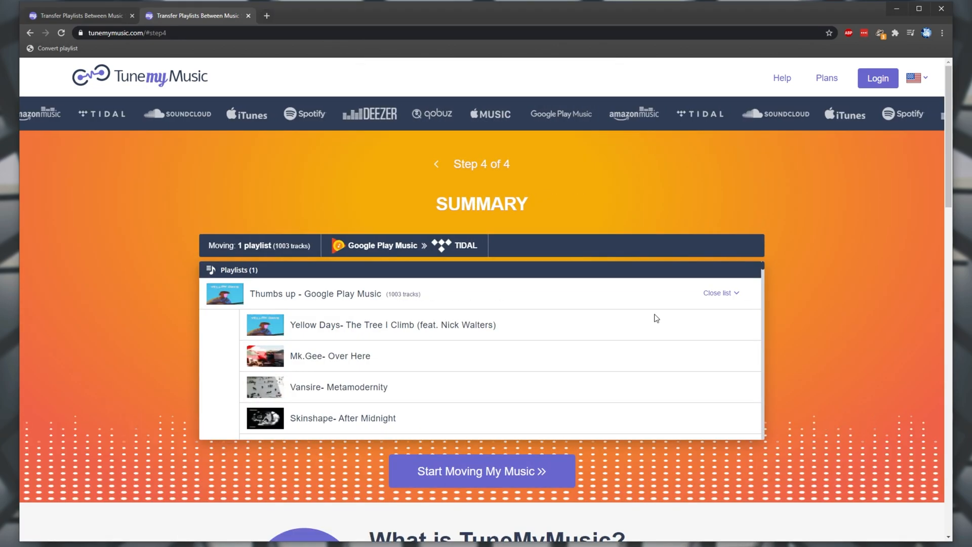
click(481, 470)
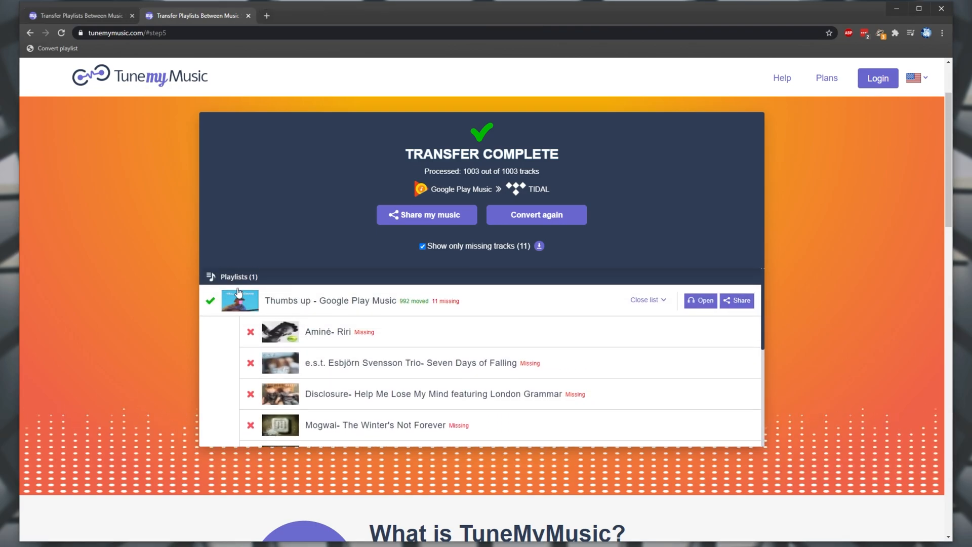
Toggle Show only missing tracks and read the info about the 11 missing tracks
click(422, 246)
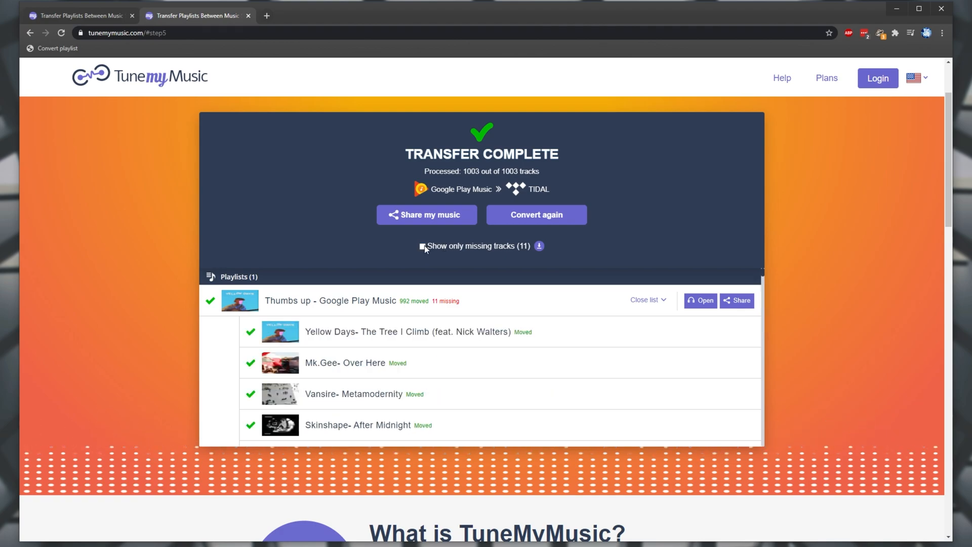
click(423, 246)
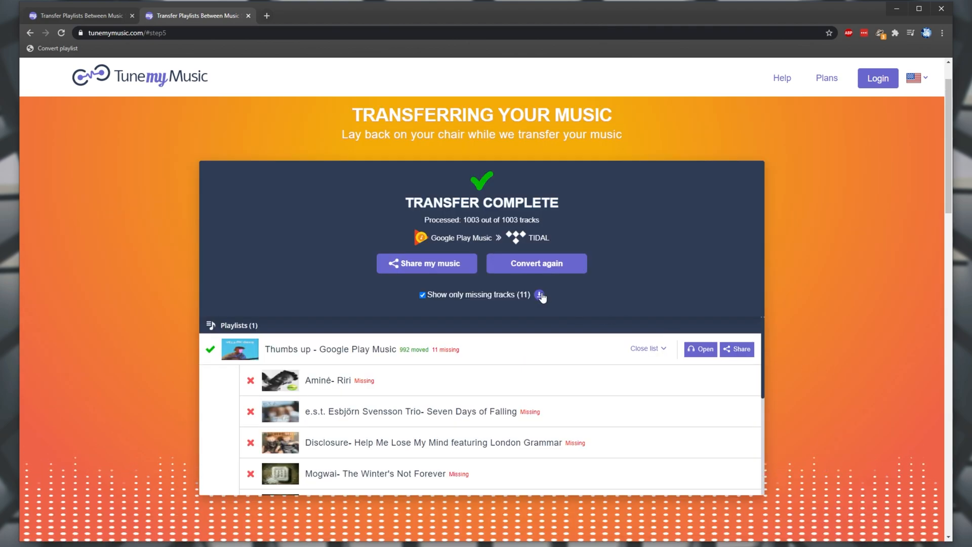
click(539, 294)
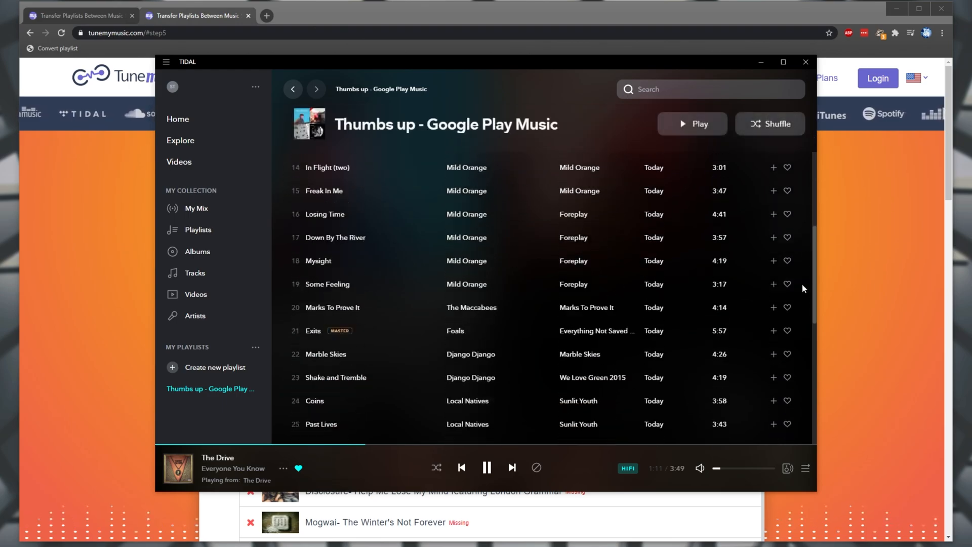
Select the Thumbs up - Google Play Music playlist in TIDAL and browse its 992 tracks
scroll(down, 3)
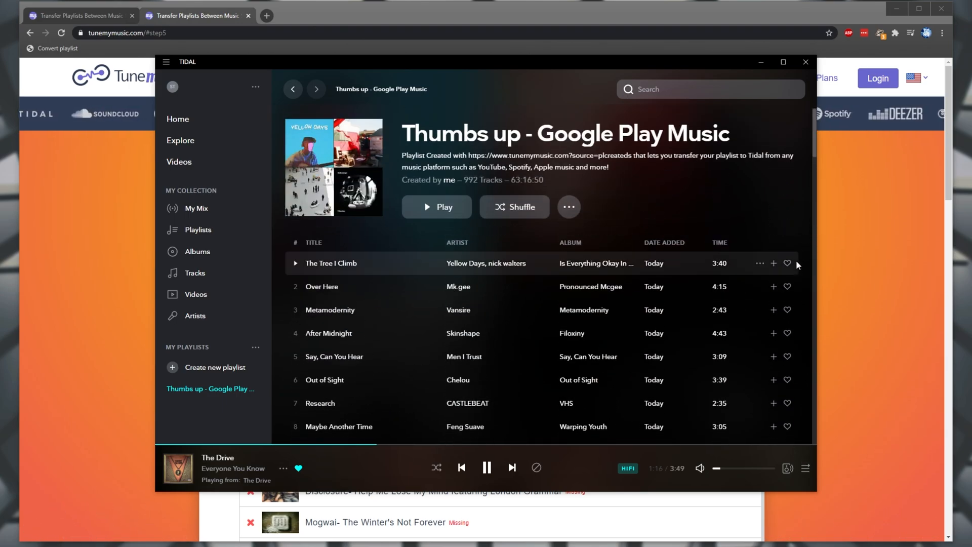
click(787, 263)
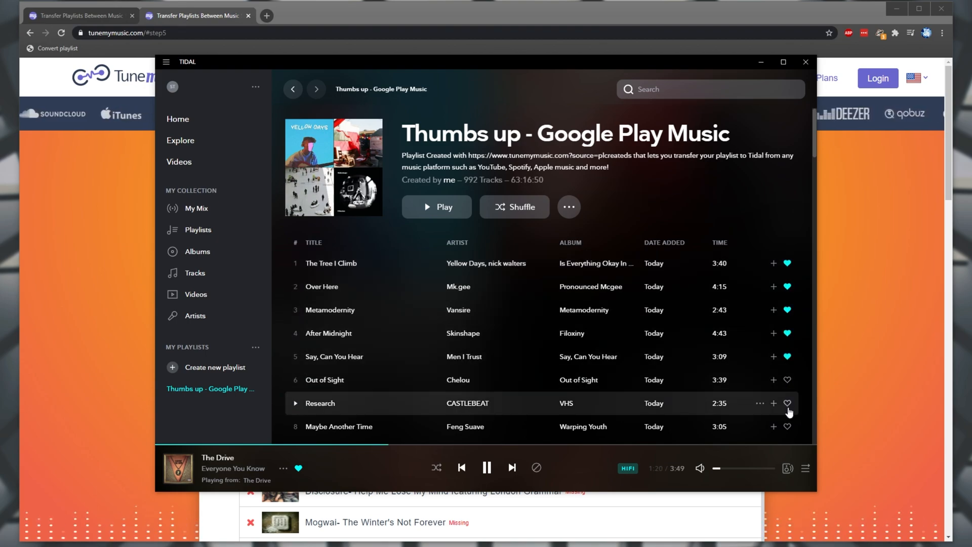
scroll(down, 3)
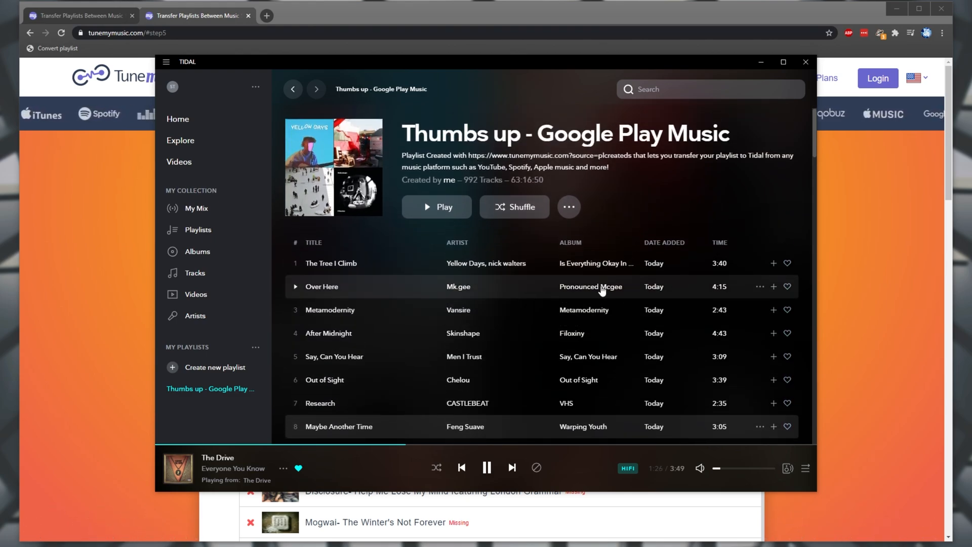
Play the playlist via its ••• menu's Play Now and browse the playing tracks
click(568, 207)
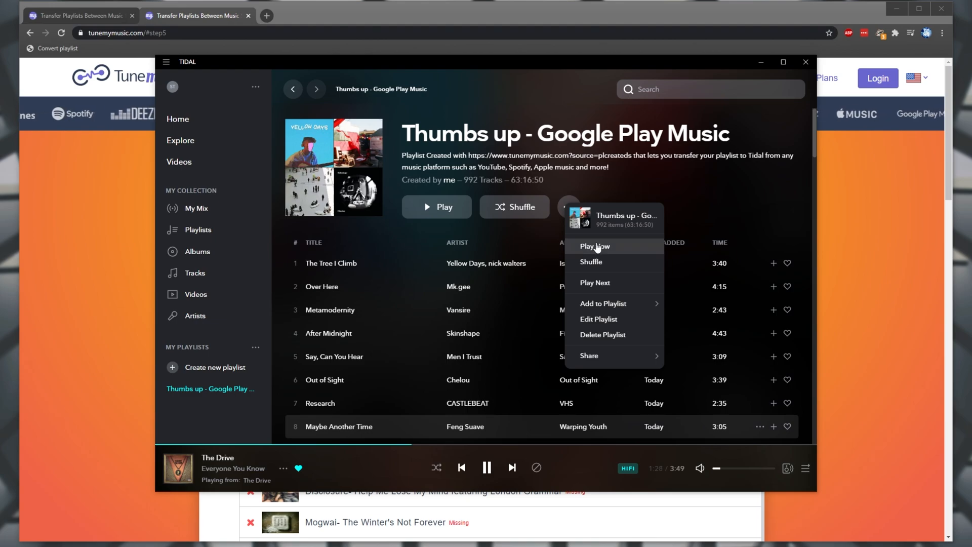
mouse_move(588, 356)
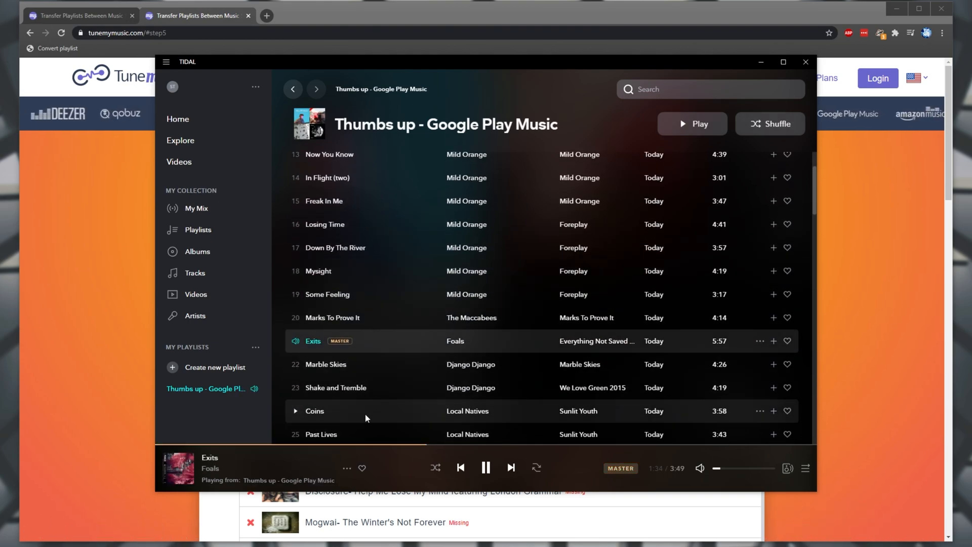
scroll(down, 3)
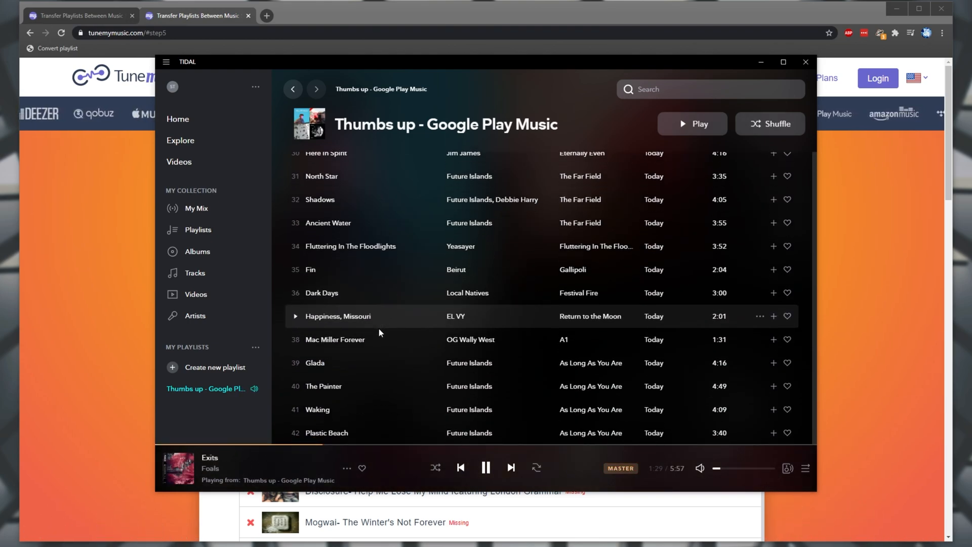